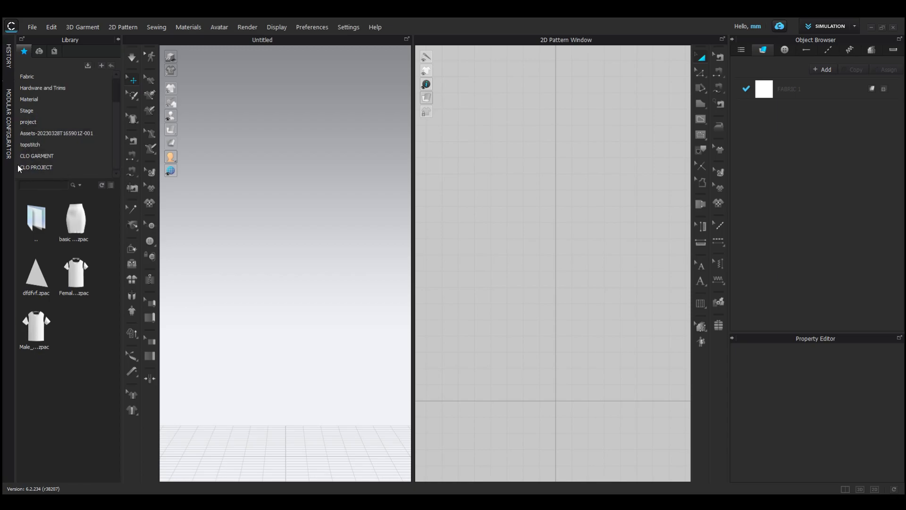
Load GATHER SKIRT.zprj from the Library's CLO PROJECT folder.
left_click(36, 167)
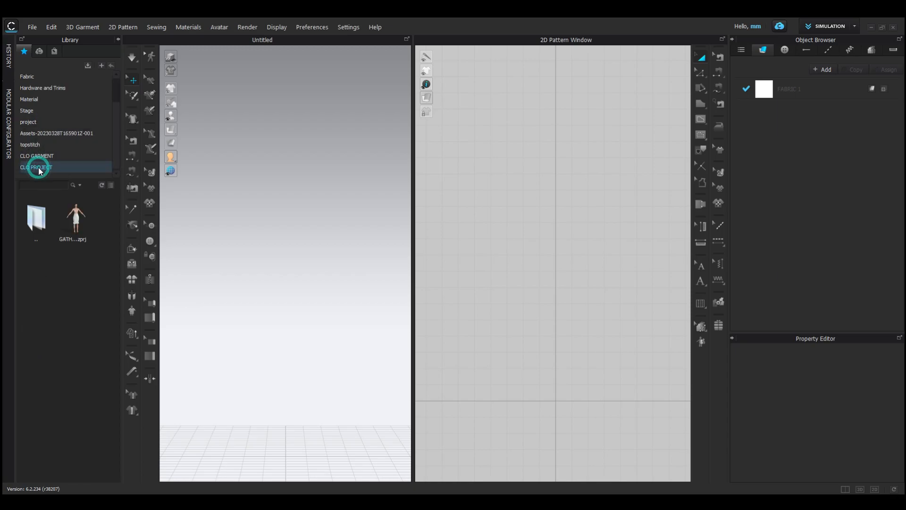
double_click(72, 221)
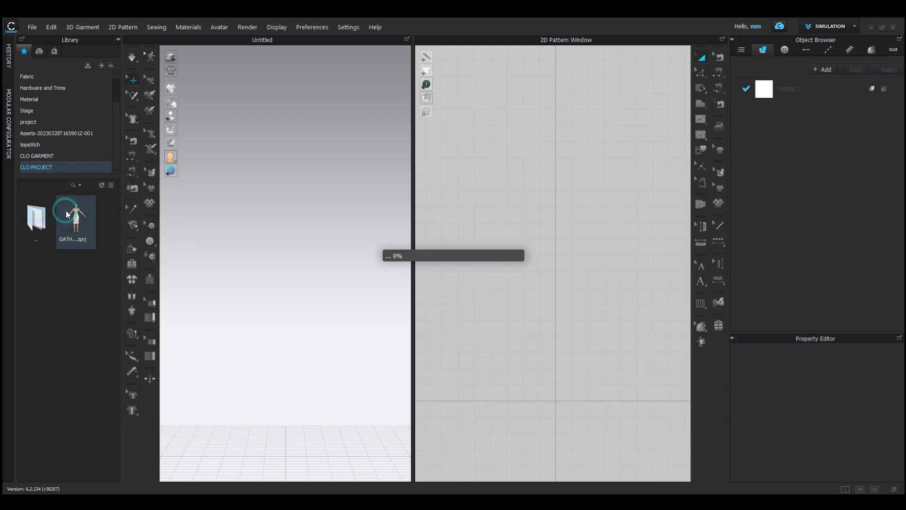
double_click(71, 218)
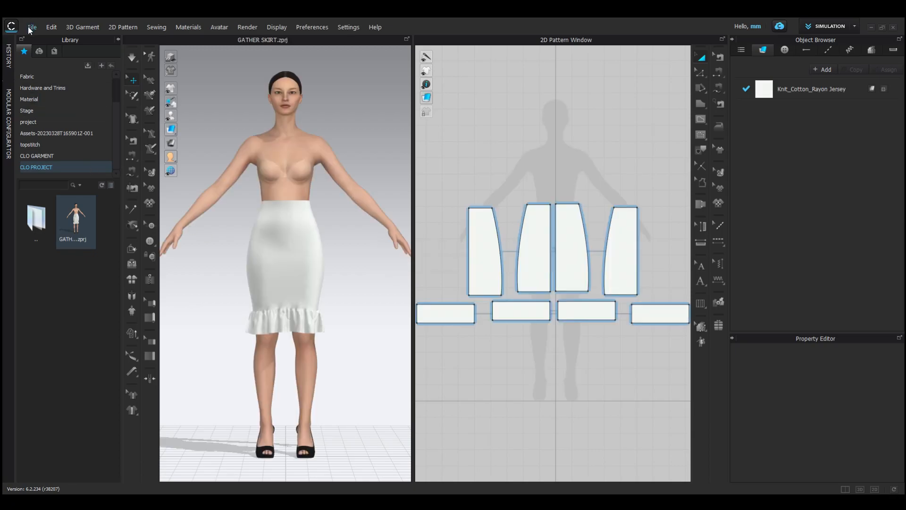
Start a 3D Window snapshot named 'skirt' to be saved as a PNG on the Desktop.
left_click(32, 26)
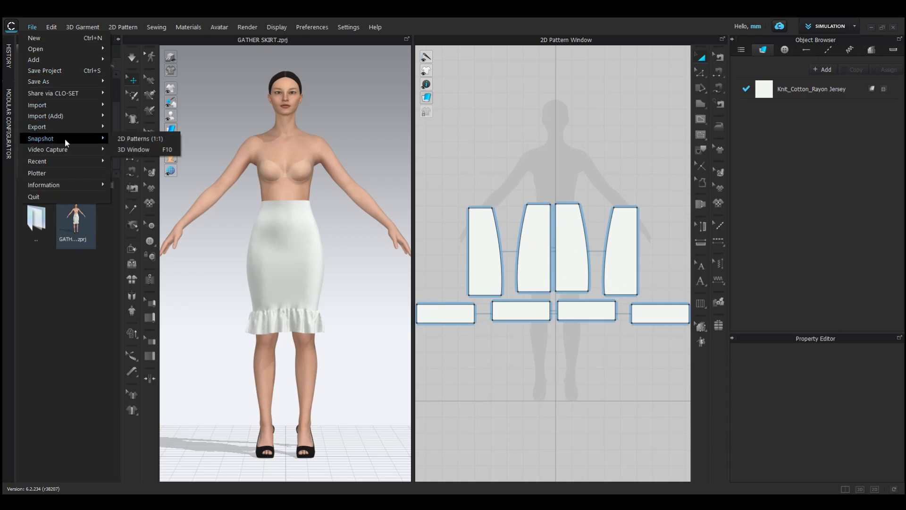
left_click(139, 139)
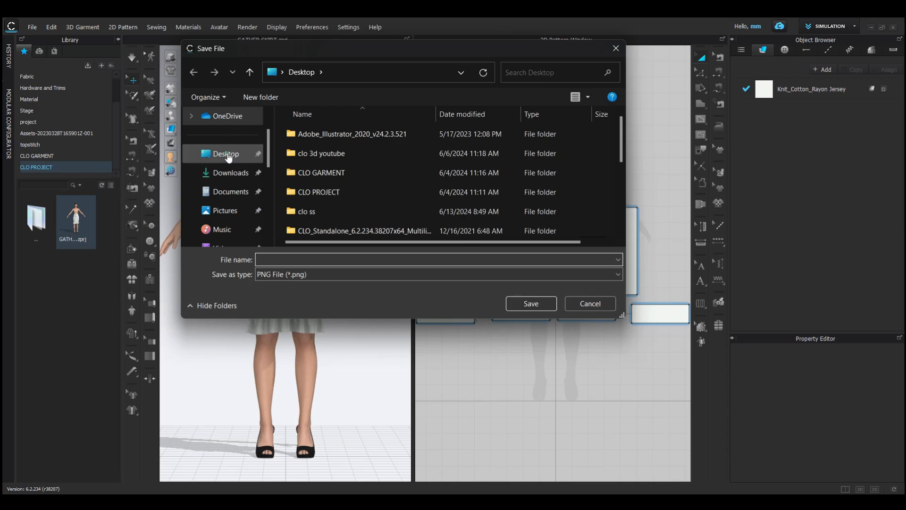
type("s")
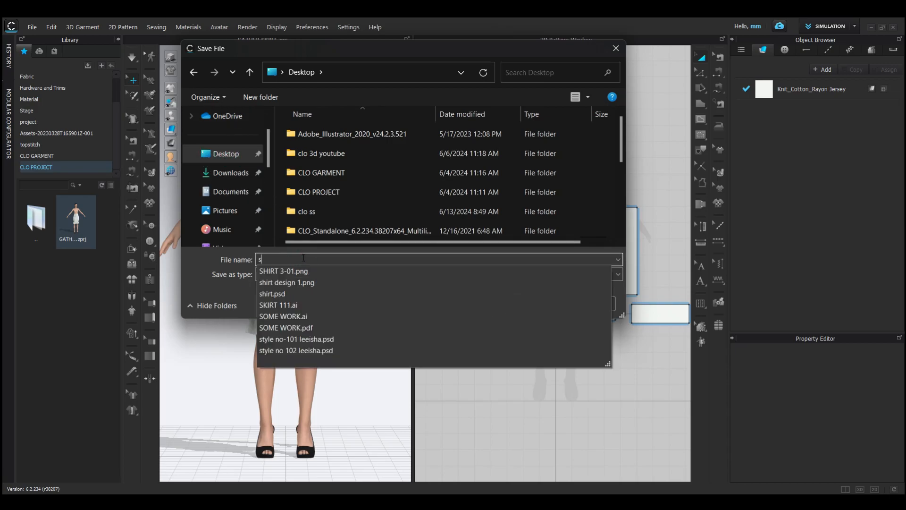
type("kirt")
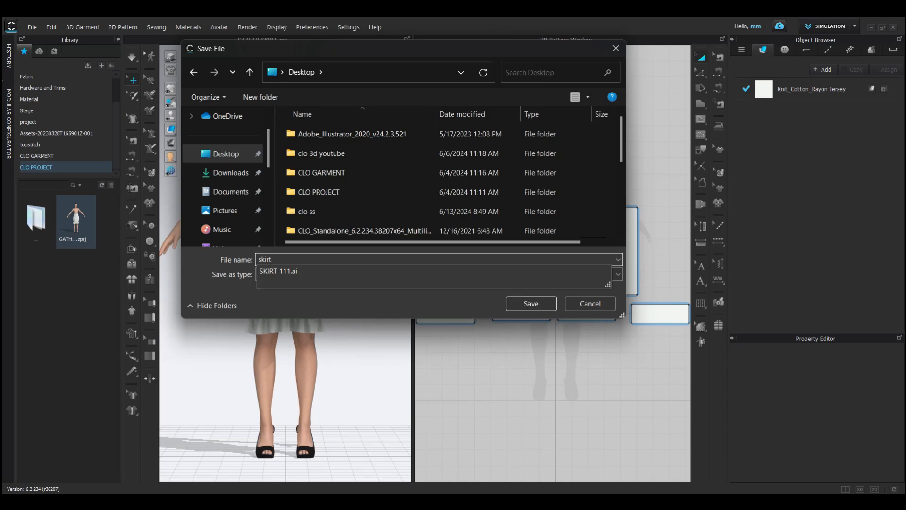
left_click(433, 274)
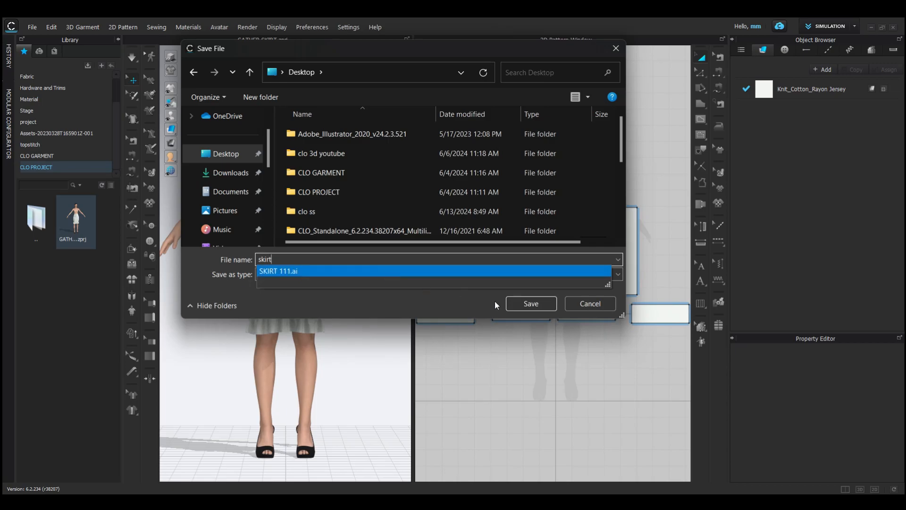
left_click(433, 274)
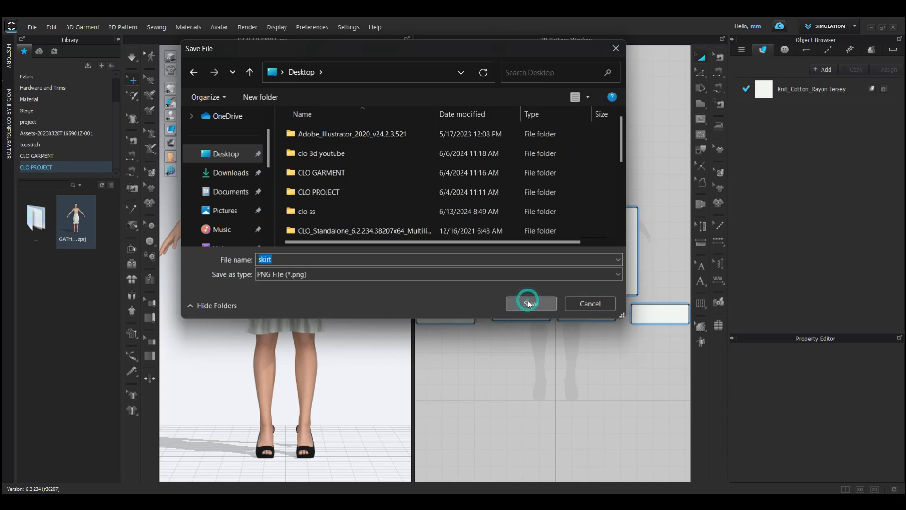
Confirm the file name, then set the snapshot size to 3000 × 3000 with a transparent background.
left_click(530, 303)
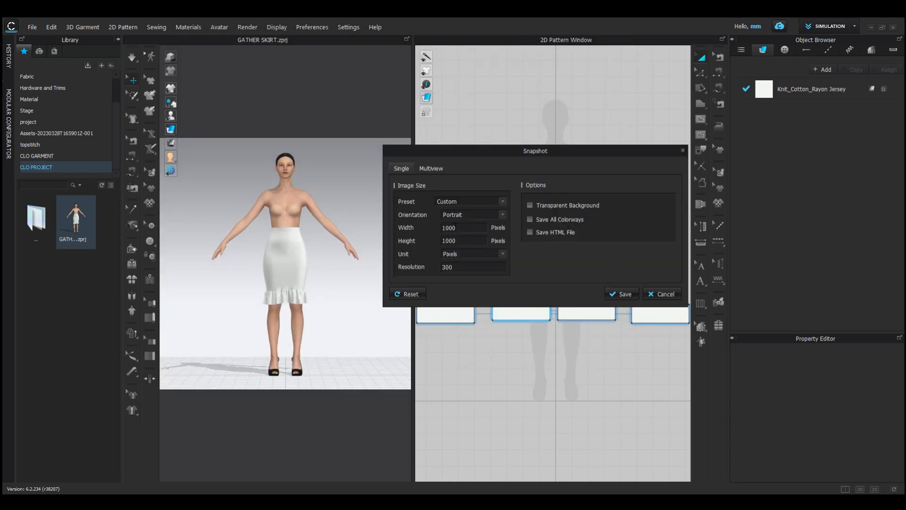
type("300")
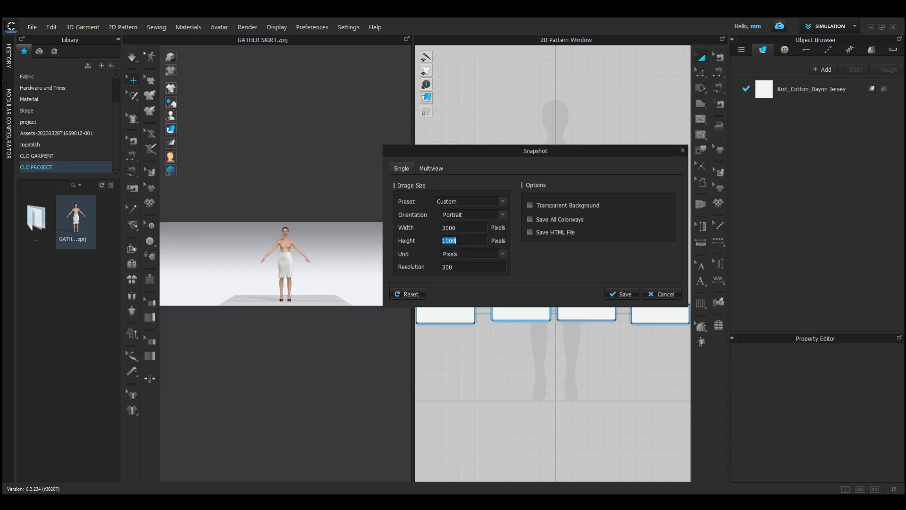
type("3000")
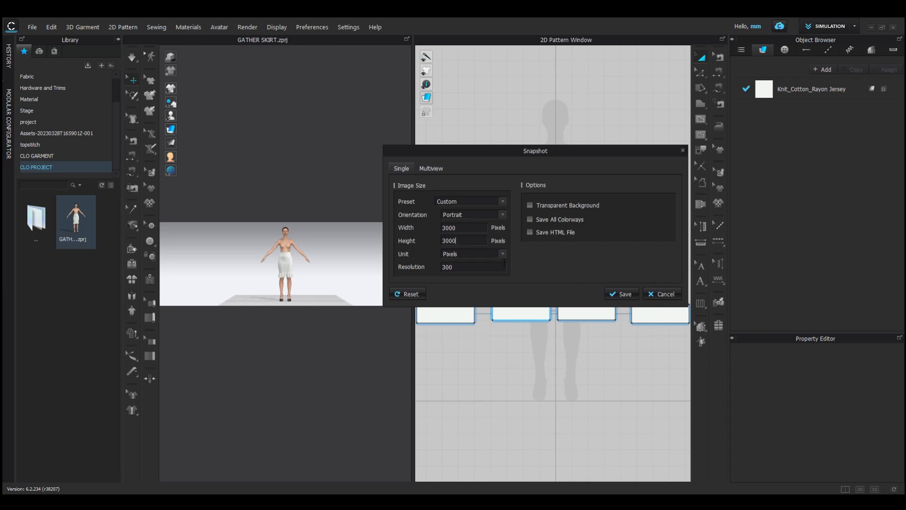
left_click(528, 205)
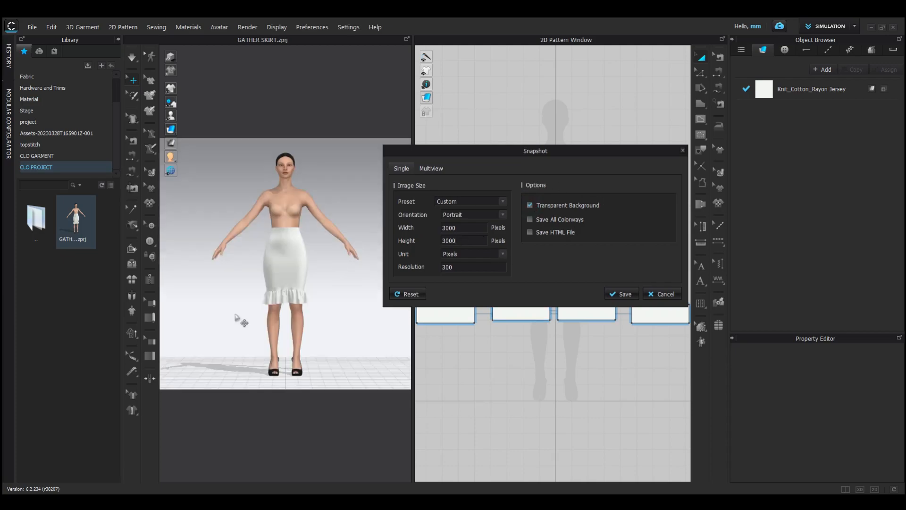
mouse_move(294, 315)
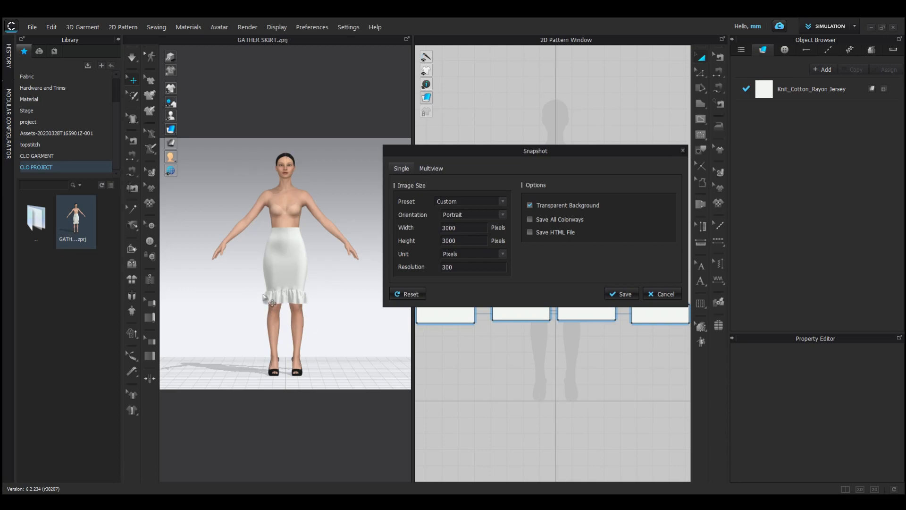
mouse_move(287, 256)
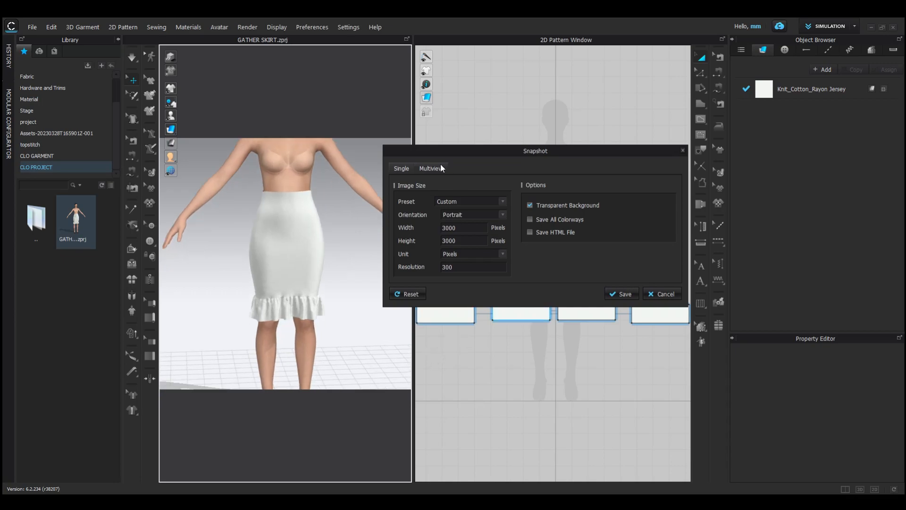
Configure Multiview with 4 views arranged horizontally.
left_click(400, 168)
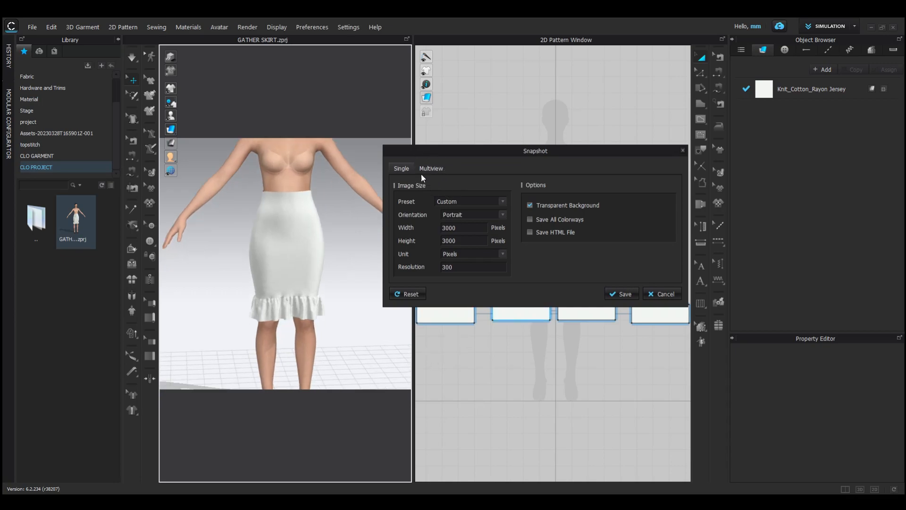
left_click(431, 168)
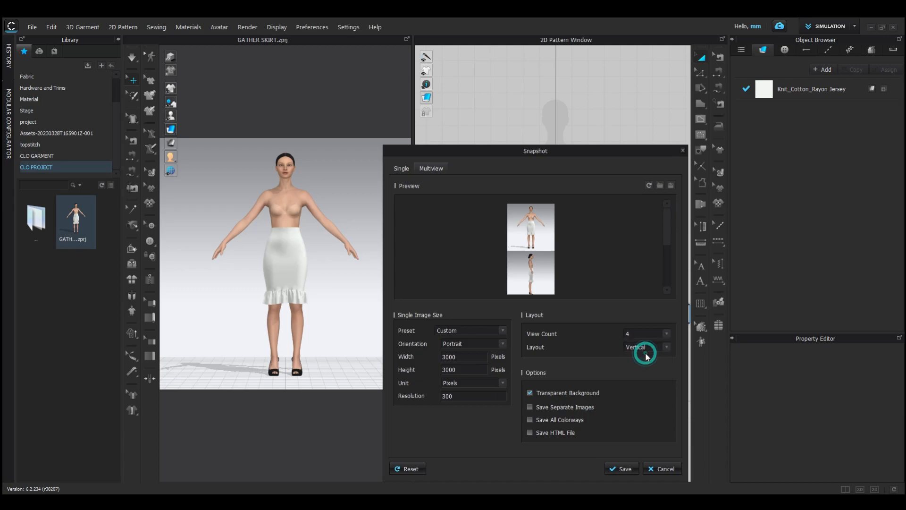
left_click(647, 346)
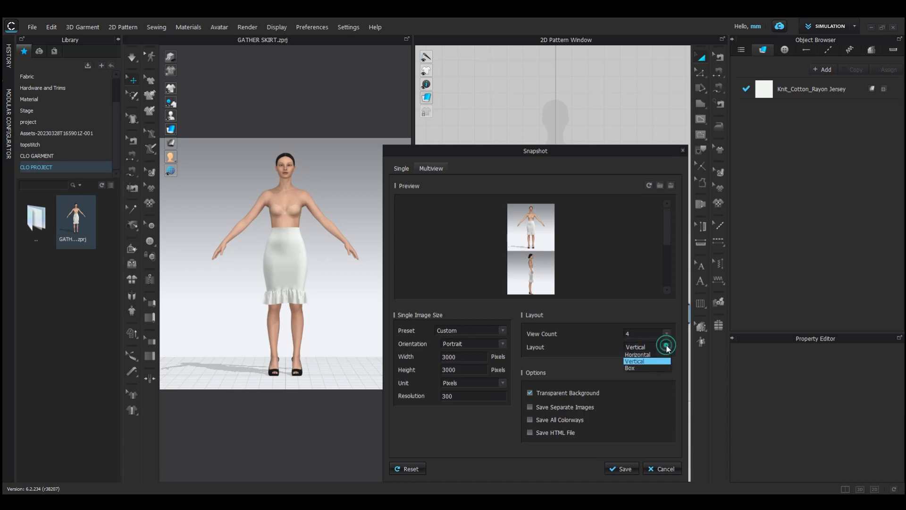
left_click(637, 354)
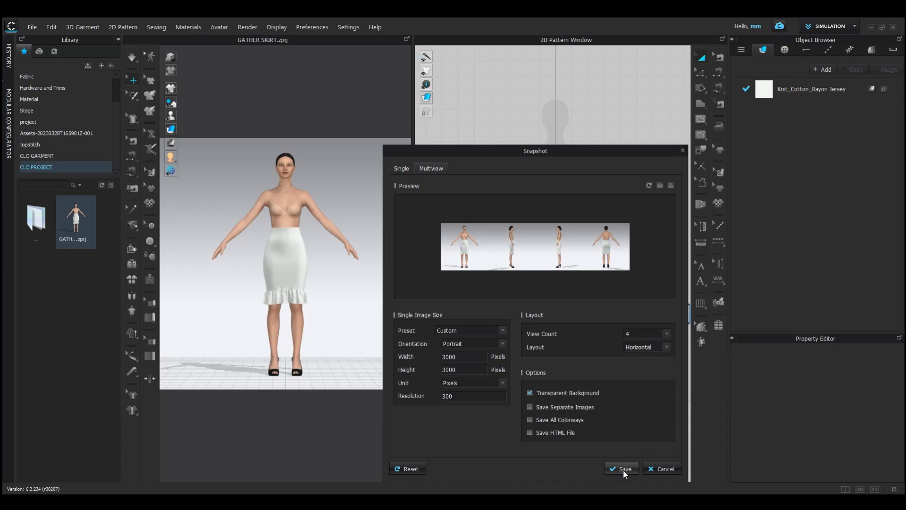
Save the four-view snapshot and open skirt.png from the desktop.
left_click(621, 468)
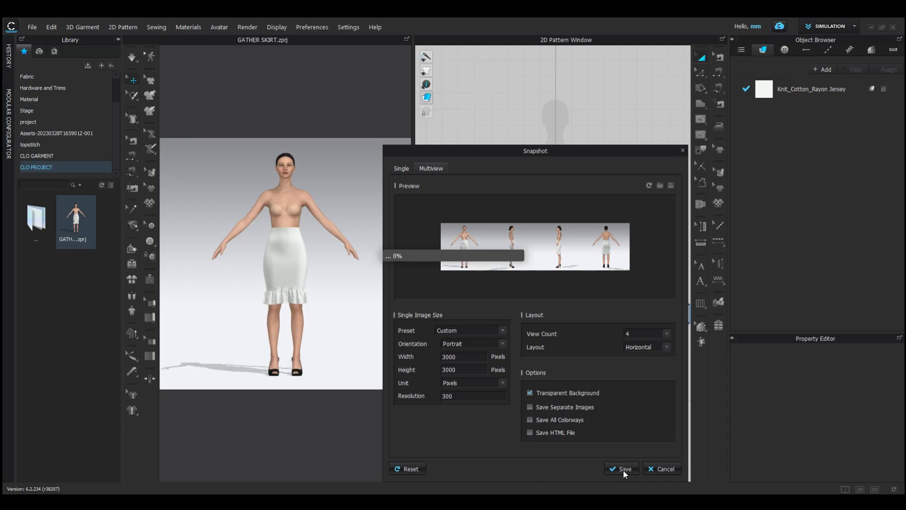
left_click(621, 469)
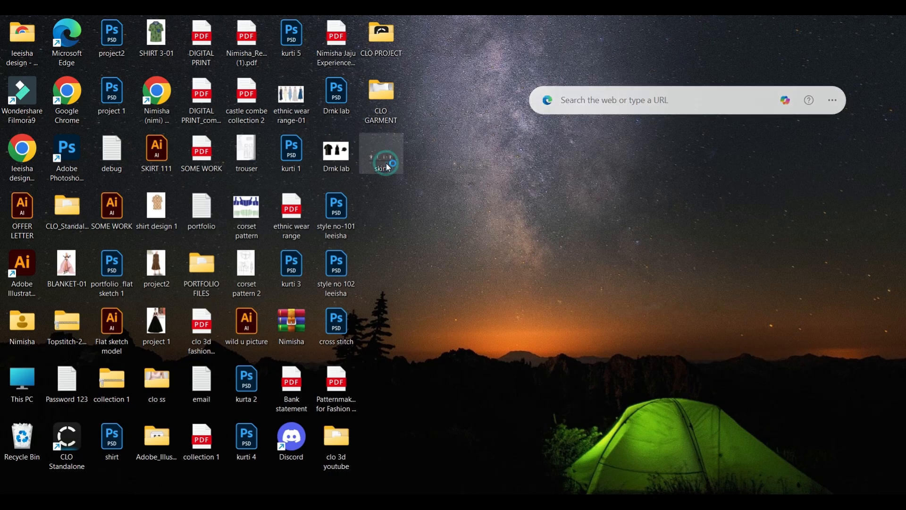
double_click(380, 152)
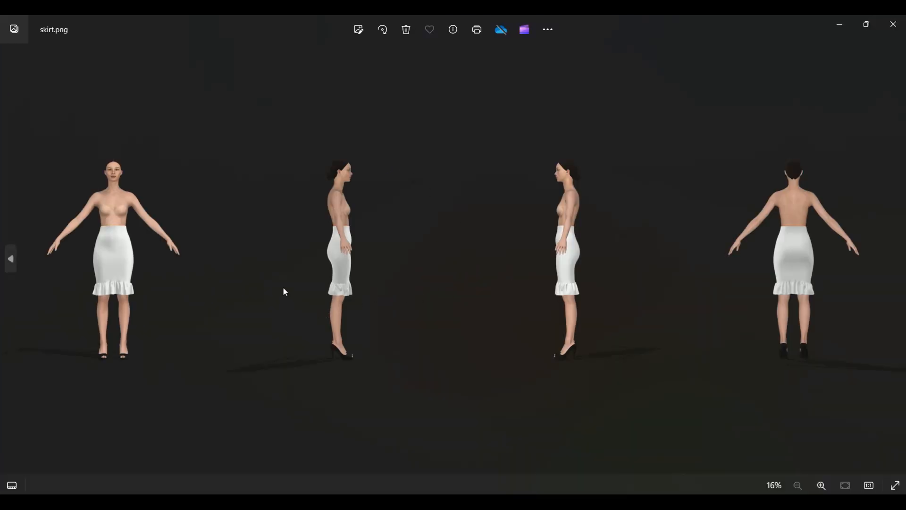
Zoom into skirt.png in Photos and pan to the side and back views.
left_click(821, 485)
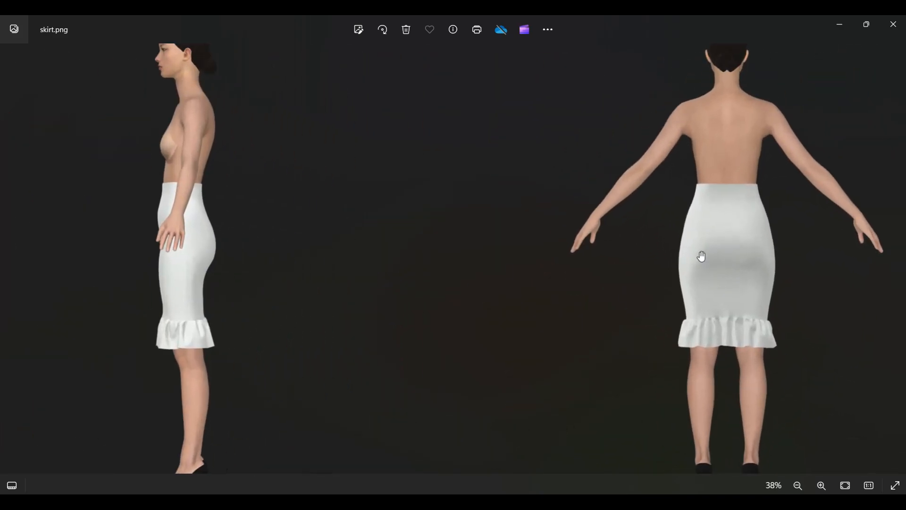
left_click_drag(701, 256, 717, 337)
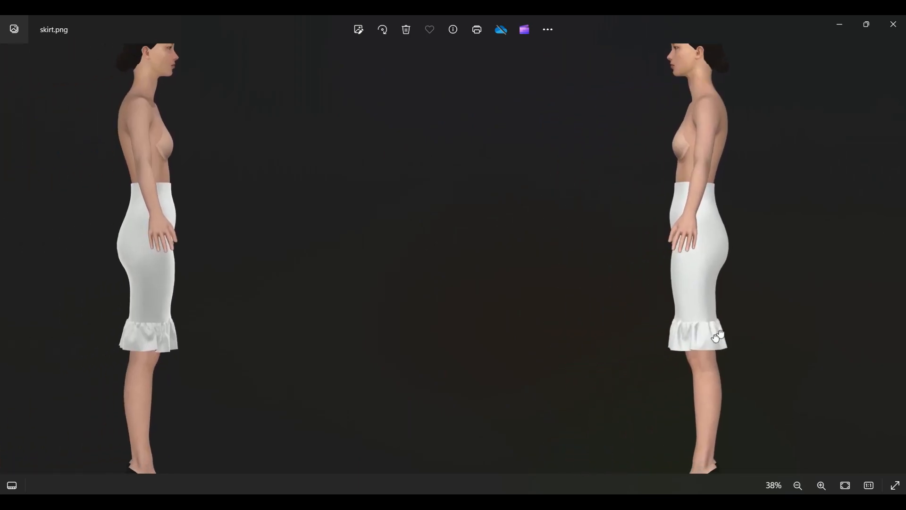